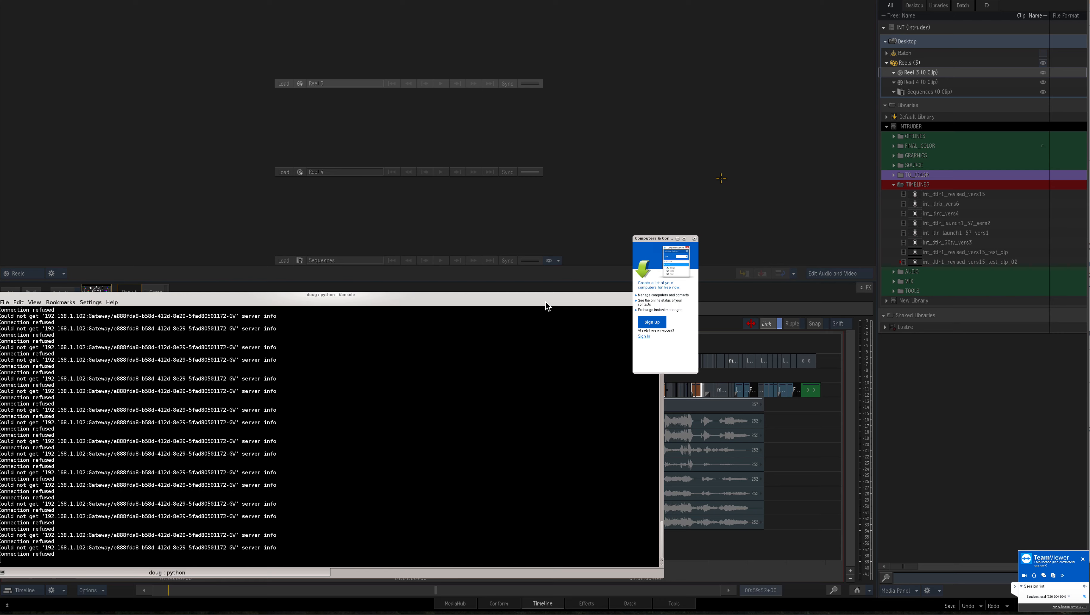
mouse_move(812, 445)
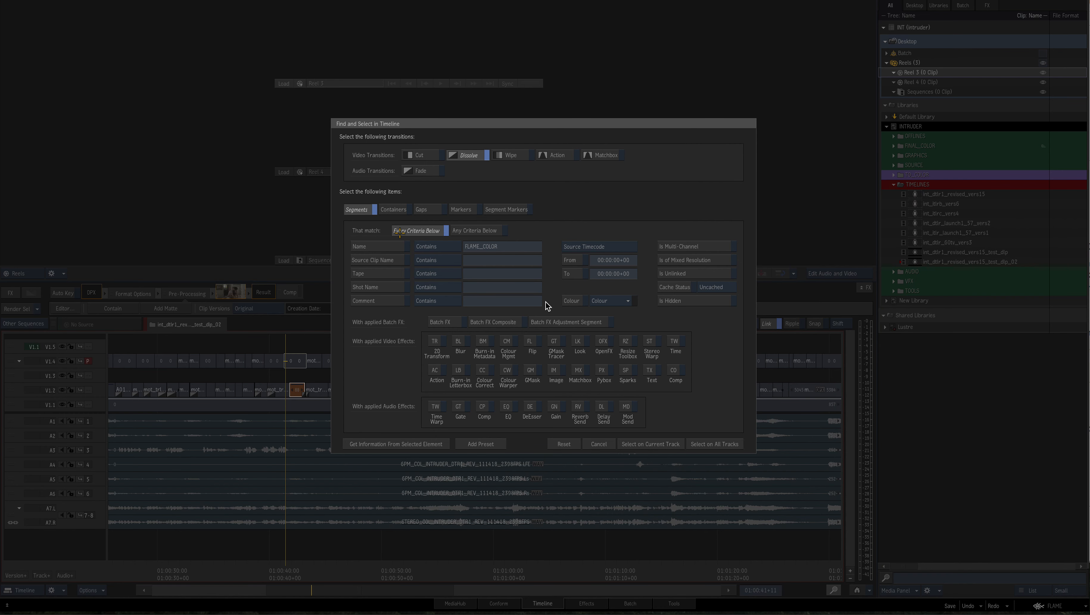
Require every criterion to match for the V1.4 search, then deselect the found segments
click(416, 230)
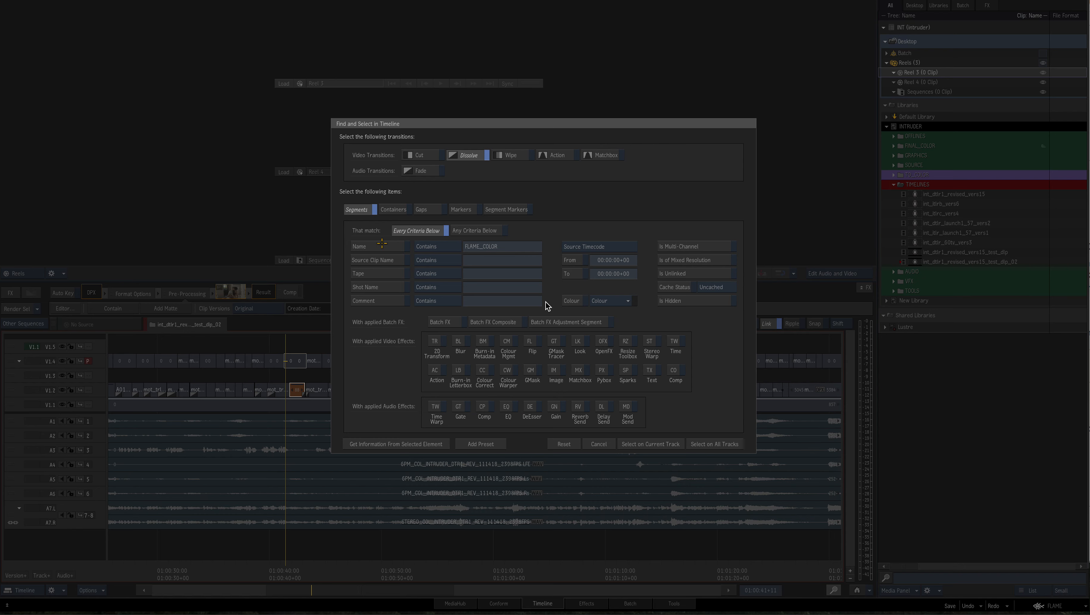
mouse_move(395, 238)
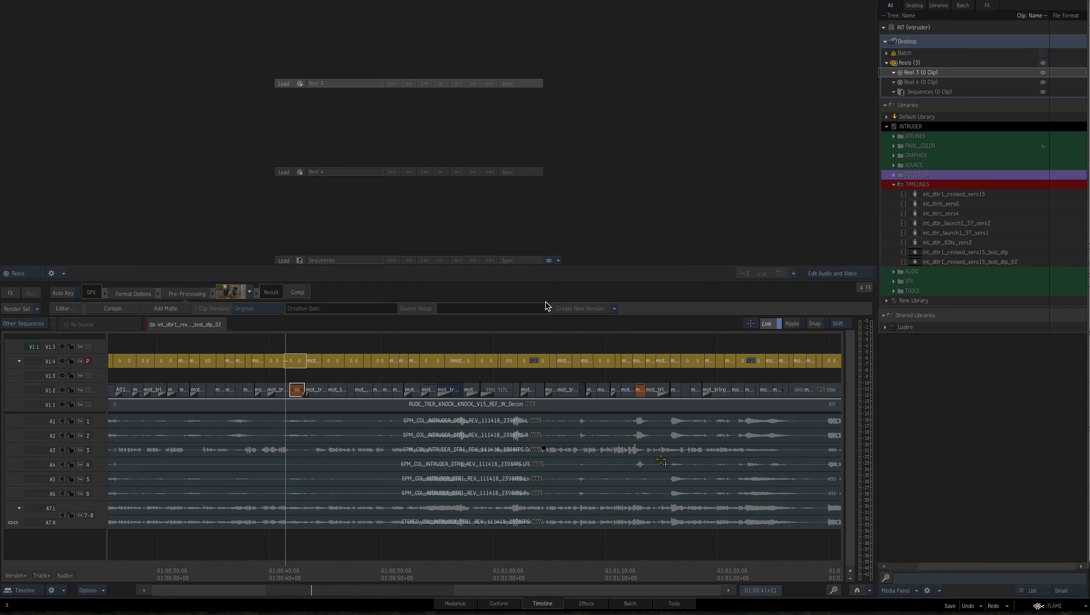
right_click(296, 389)
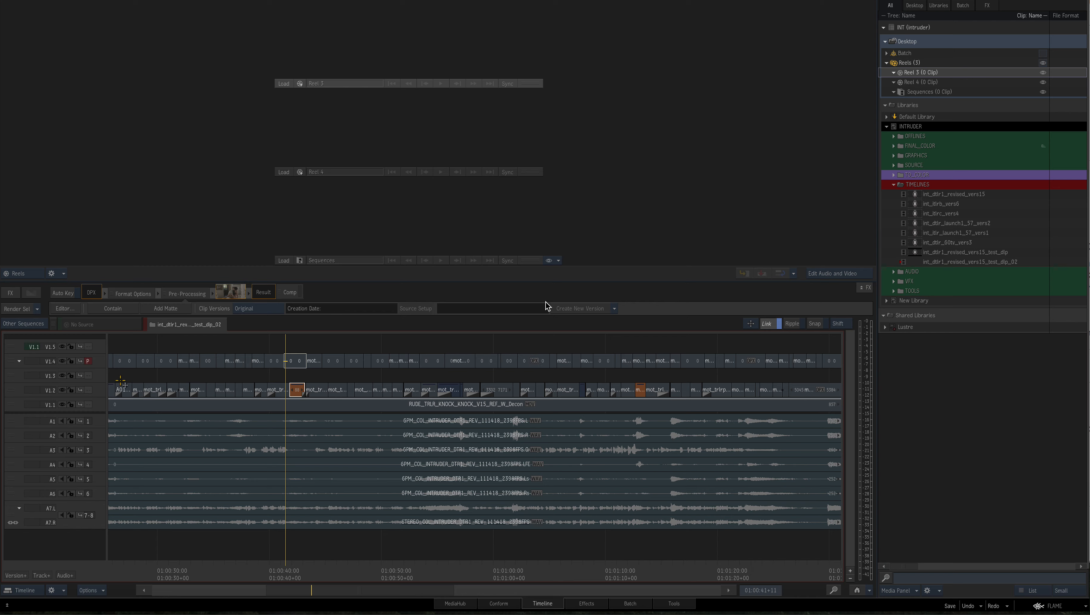
mouse_move(767, 559)
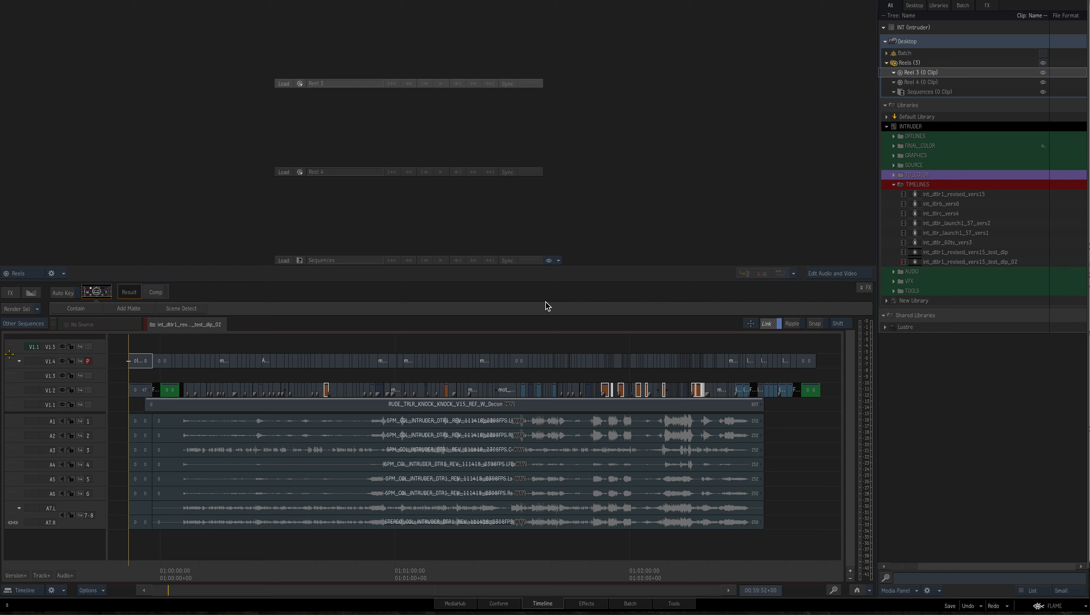
Select every clip along track V1.4 across the full sequence
click(48, 361)
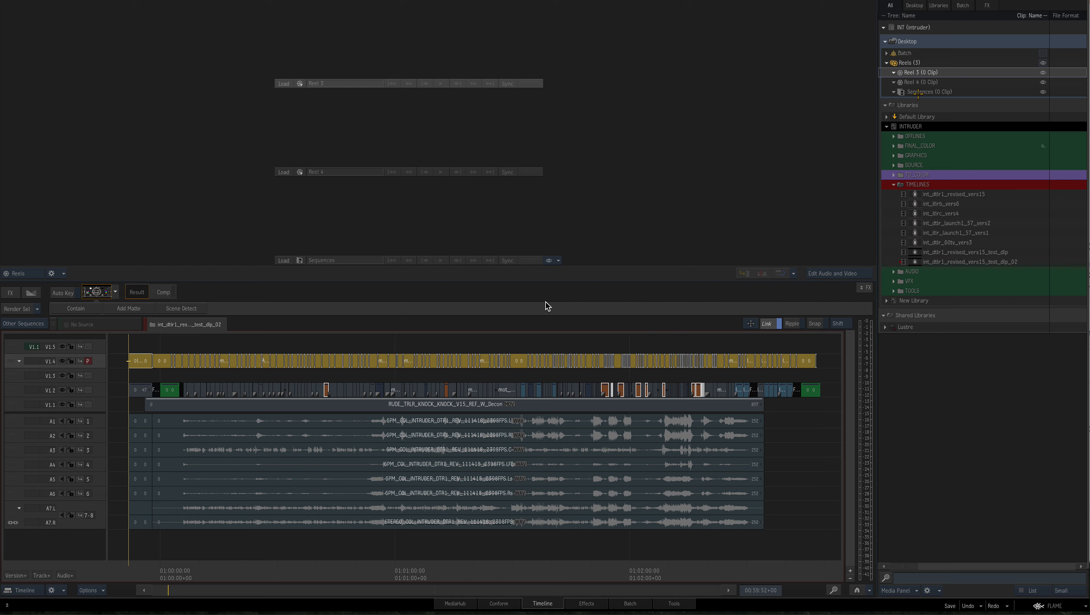
mouse_move(786, 259)
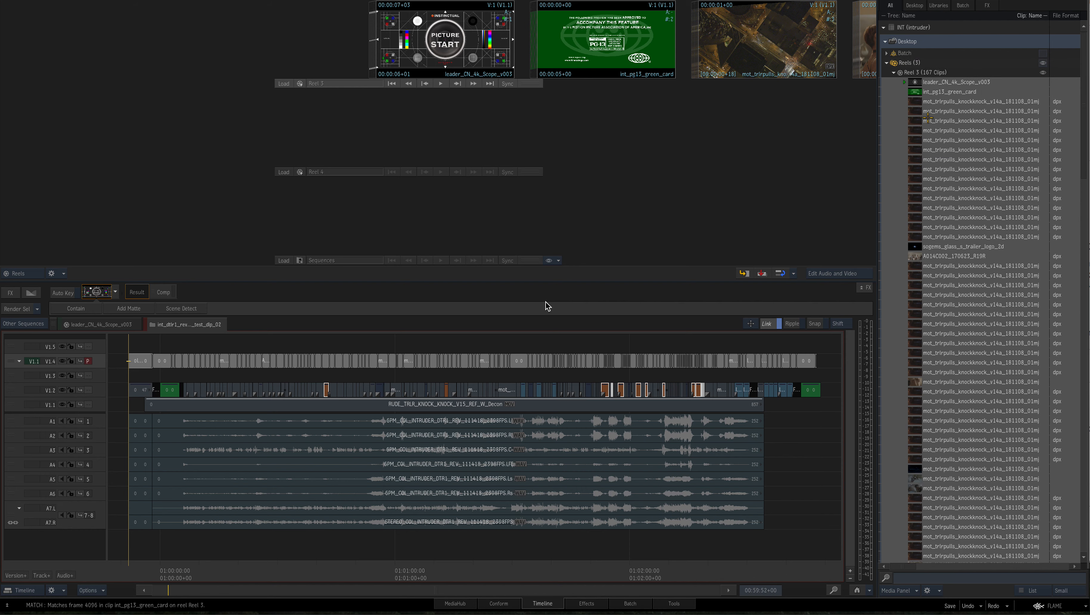
Bring up Media Reformat for the 107 selected Reel 5 clips
right_click(960, 101)
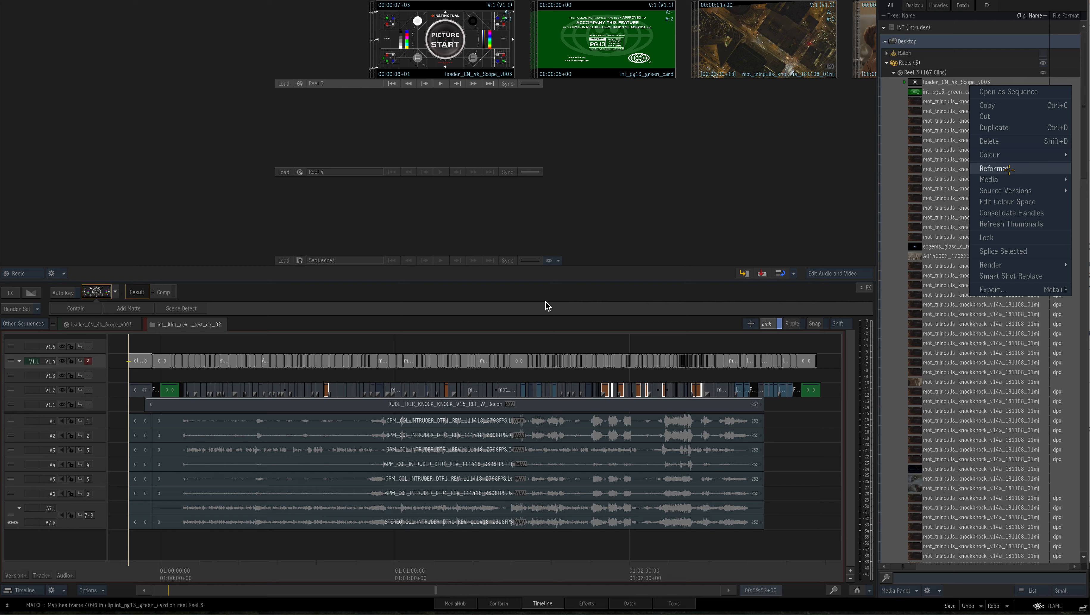
mouse_move(987, 180)
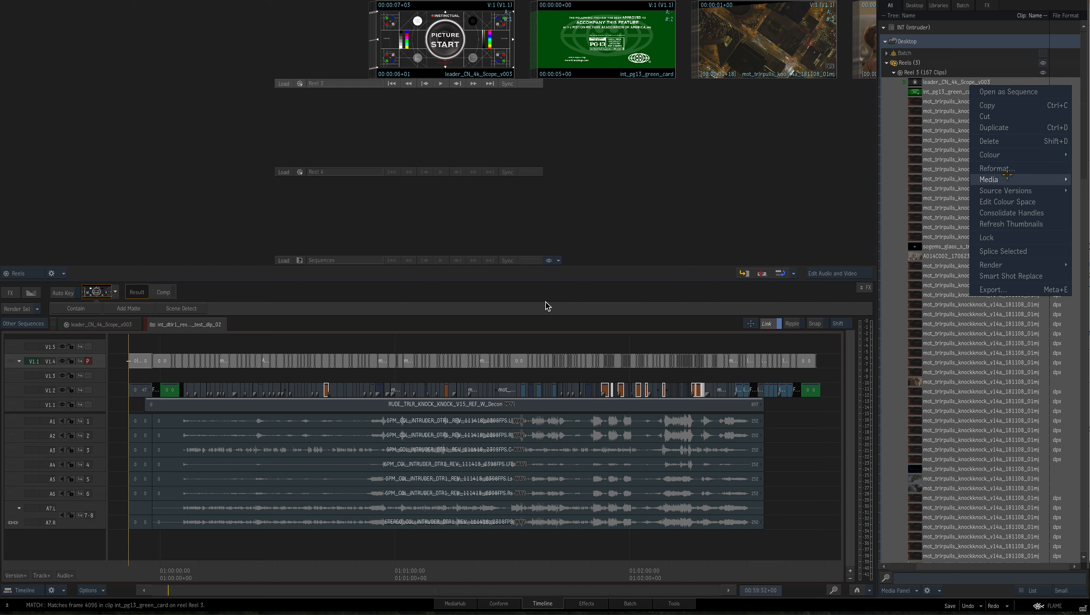
mouse_move(996, 169)
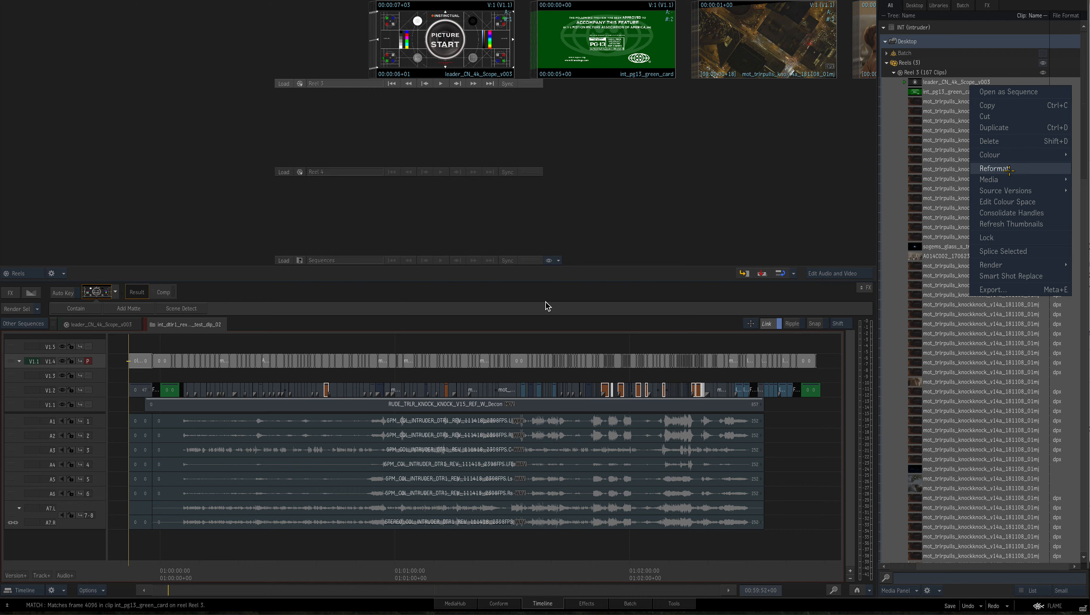
click(994, 169)
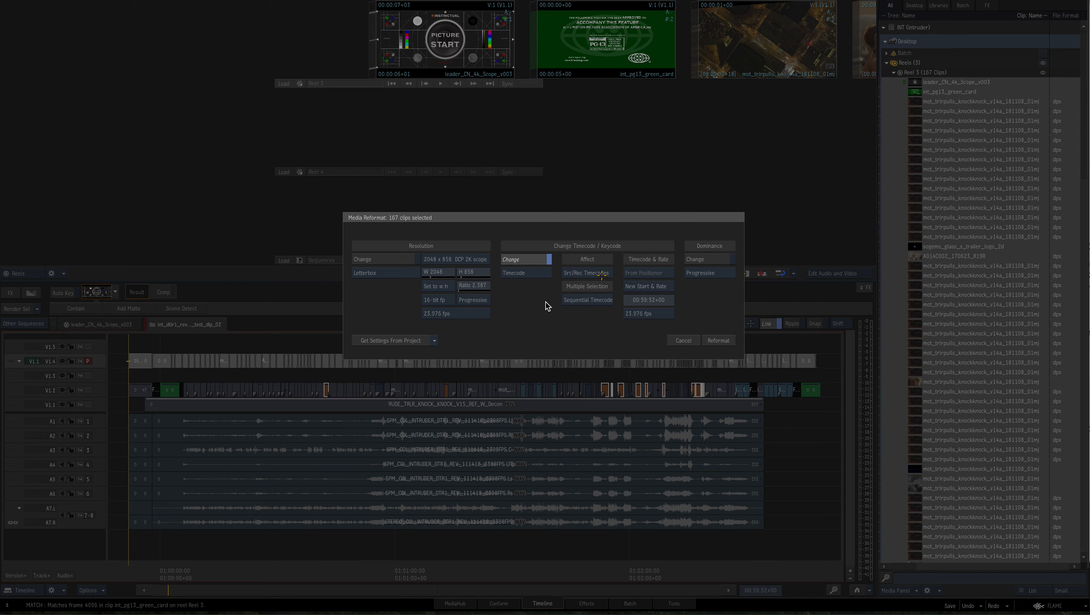
mouse_move(603, 311)
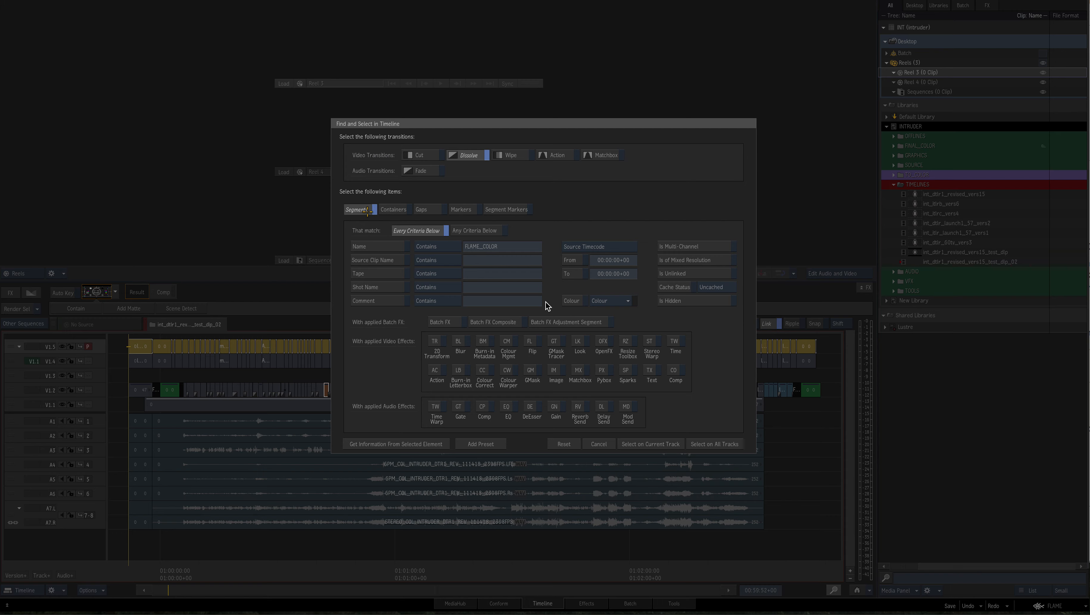
Choose Segments as the search target in Find and Select in Timeline
click(598, 443)
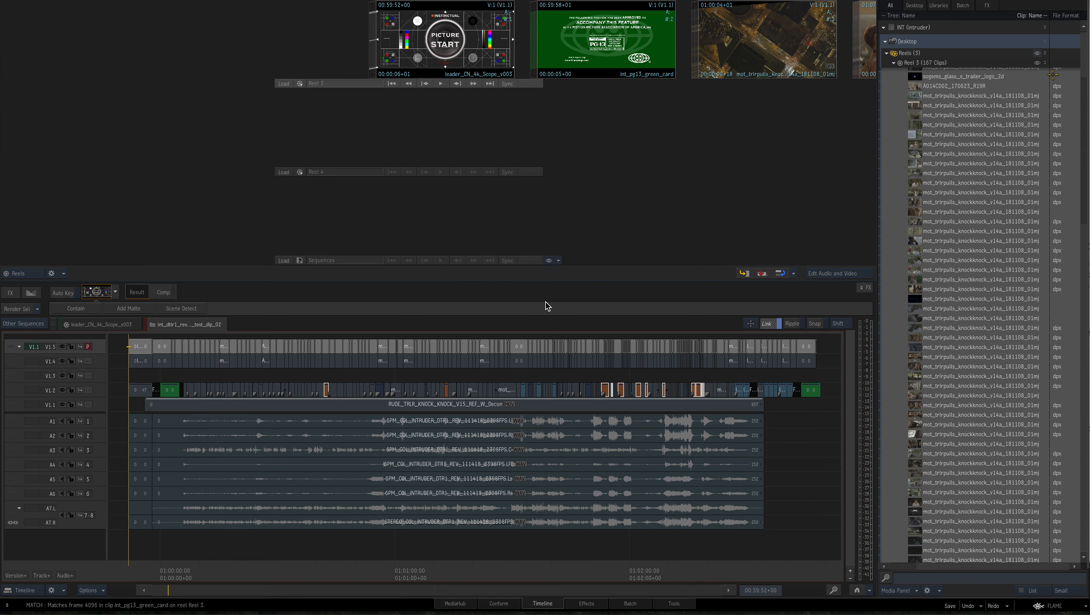
Bring up Reformat again for the Reel 5 clips from the Media Panel
right_click(946, 75)
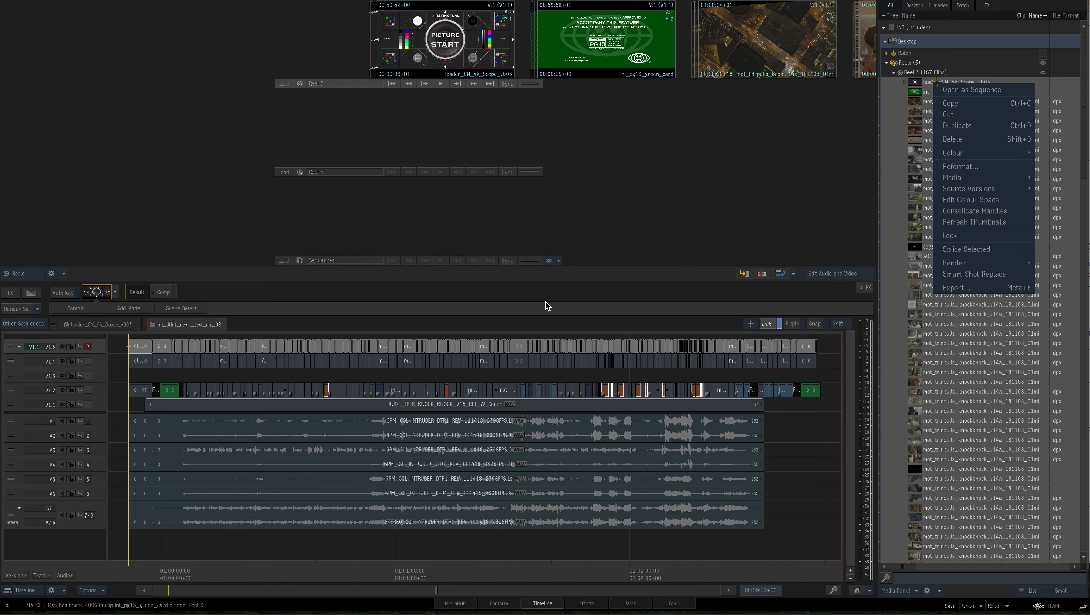
mouse_move(961, 167)
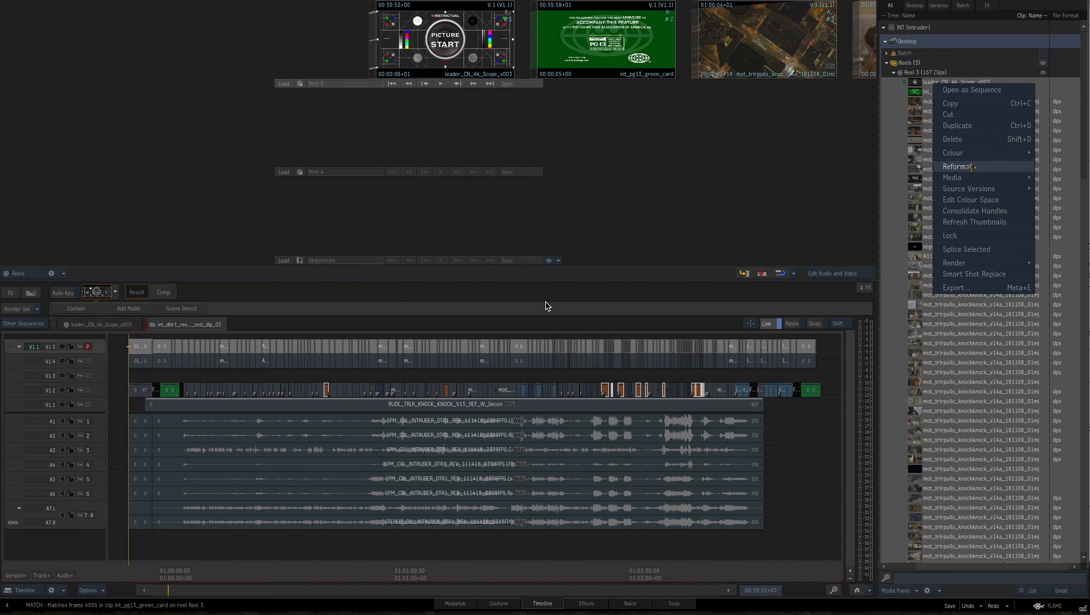
click(959, 166)
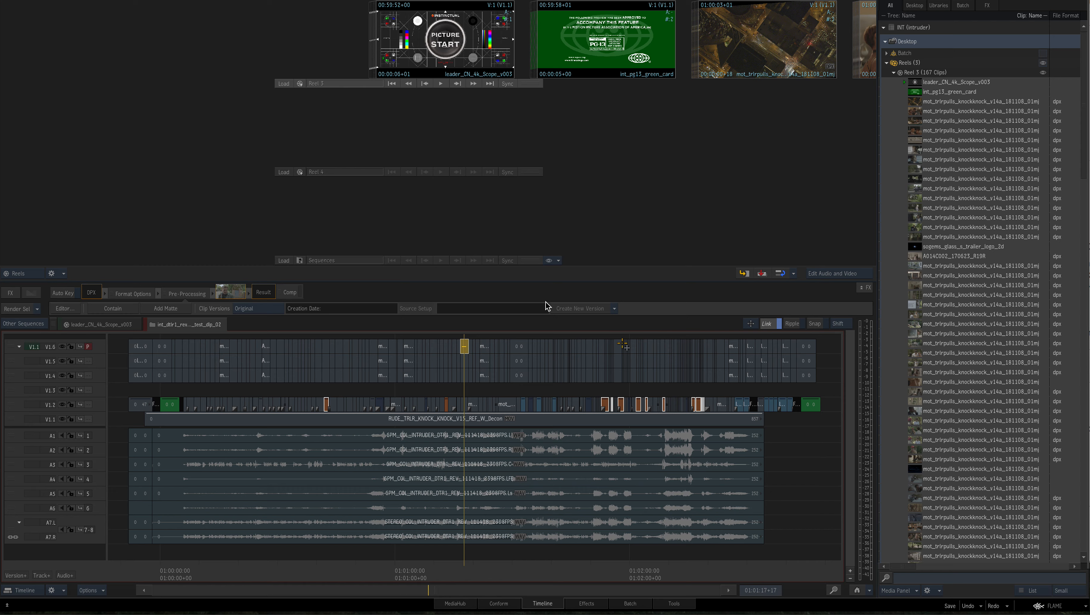
mouse_move(500, 411)
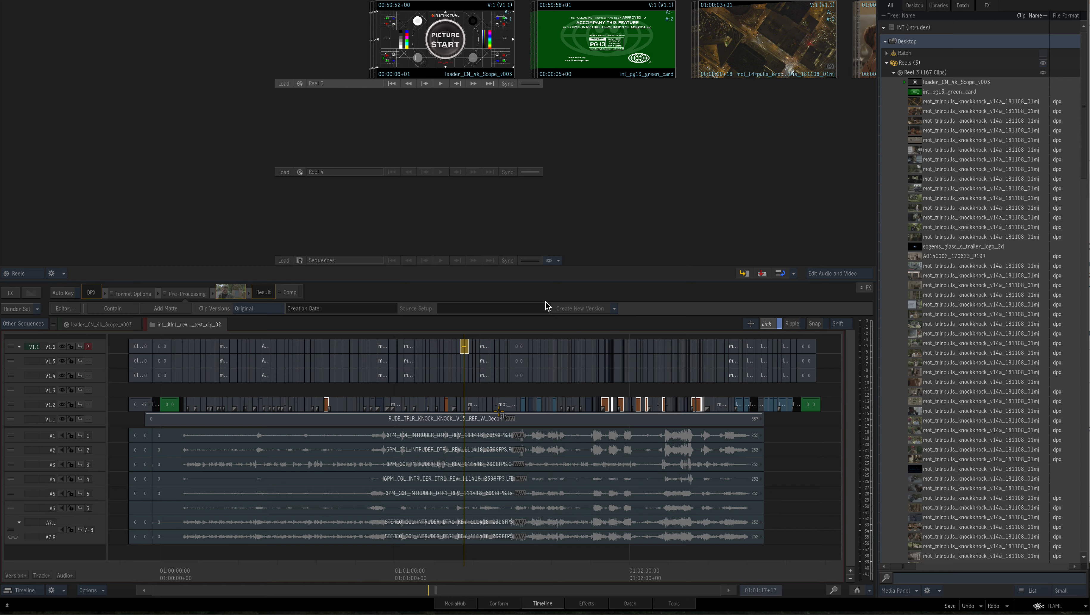